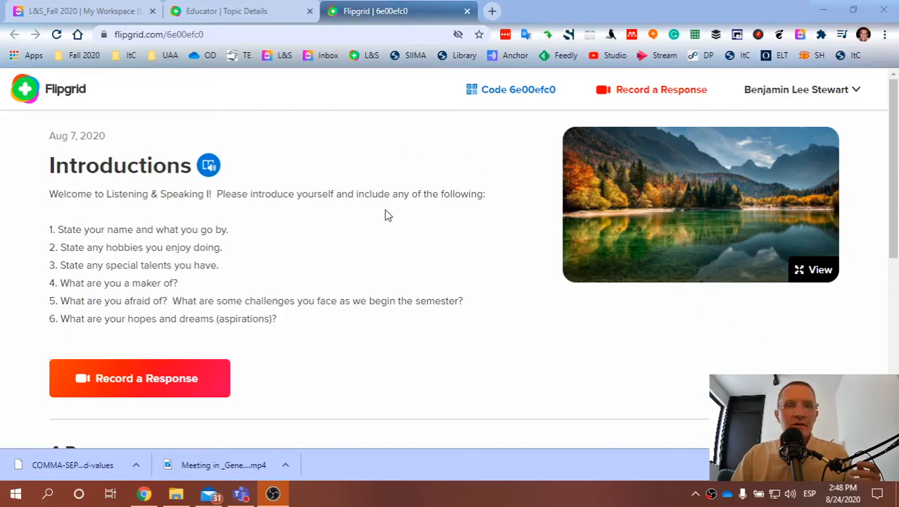
mouse_move(345, 315)
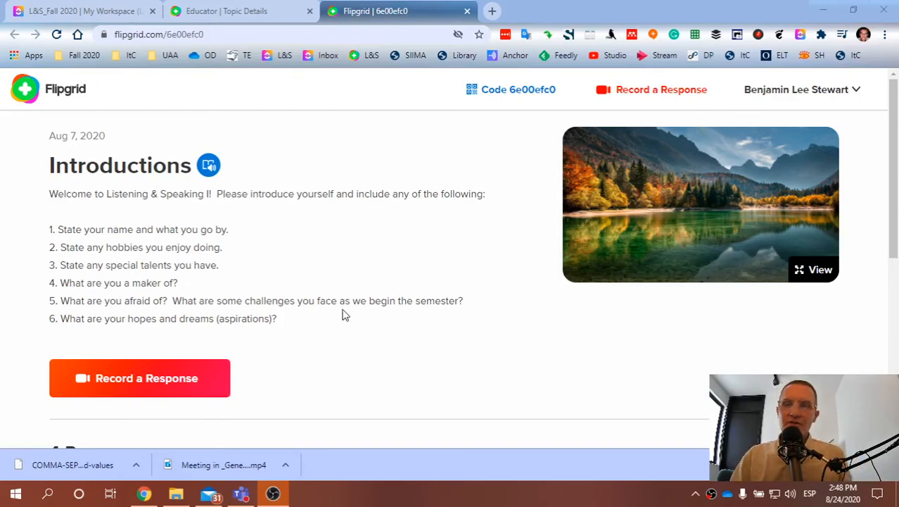
- Scroll up and down through the Introductions topic page
scroll(down, 3)
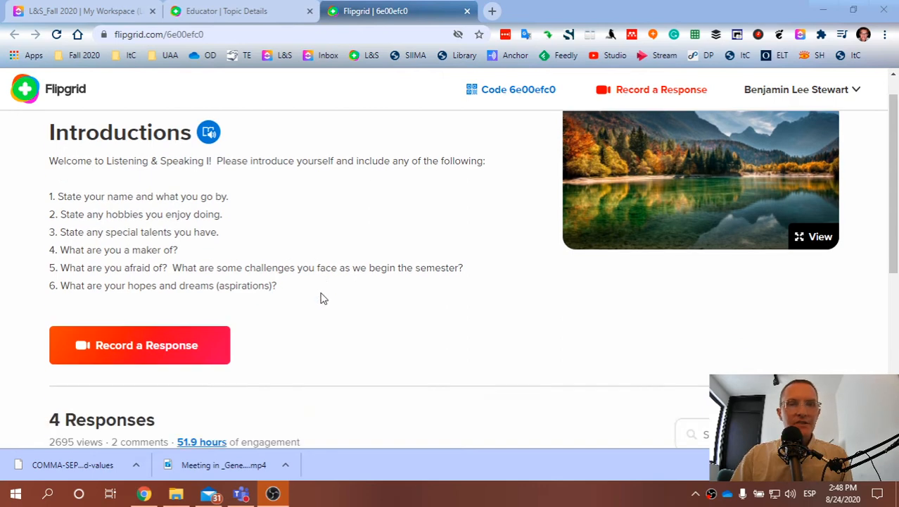
scroll(up, 3)
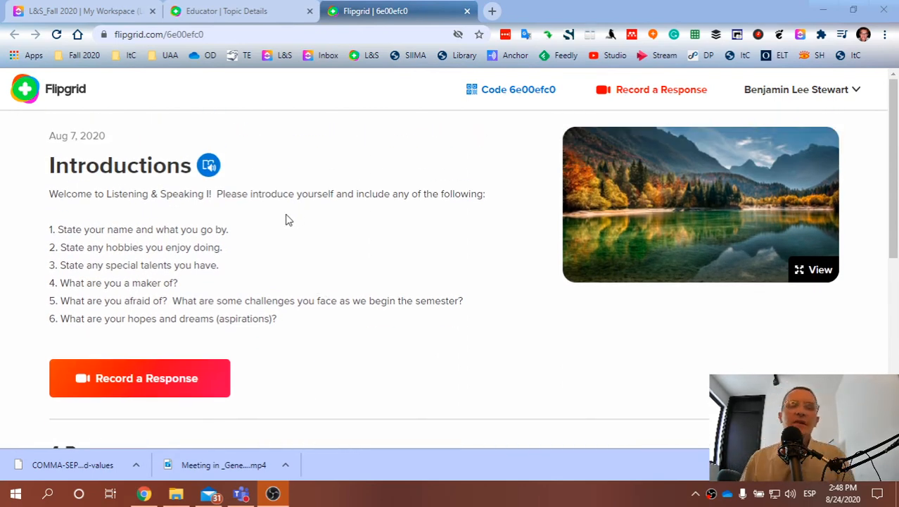
mouse_move(345, 267)
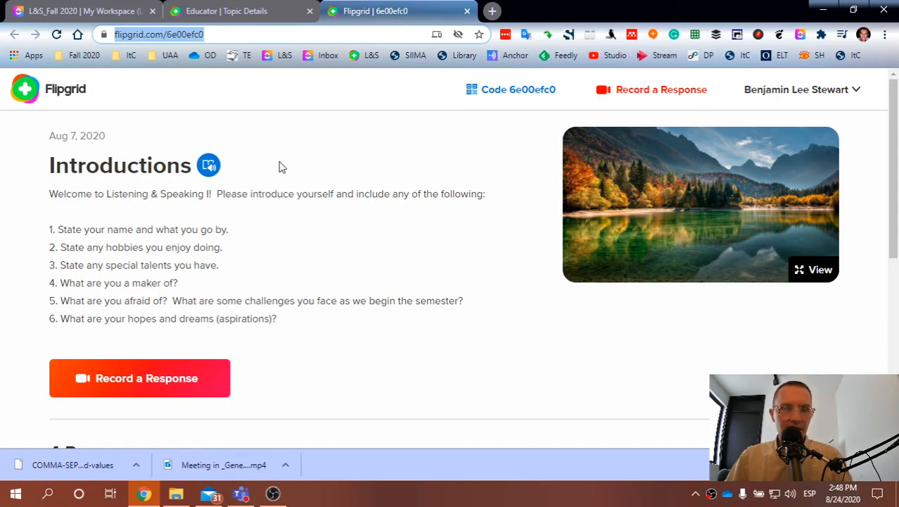
mouse_move(318, 295)
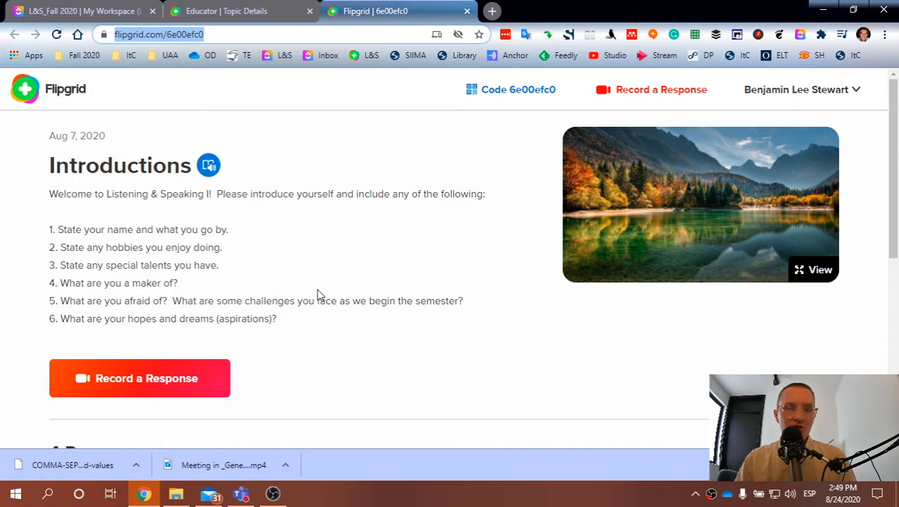
mouse_move(323, 295)
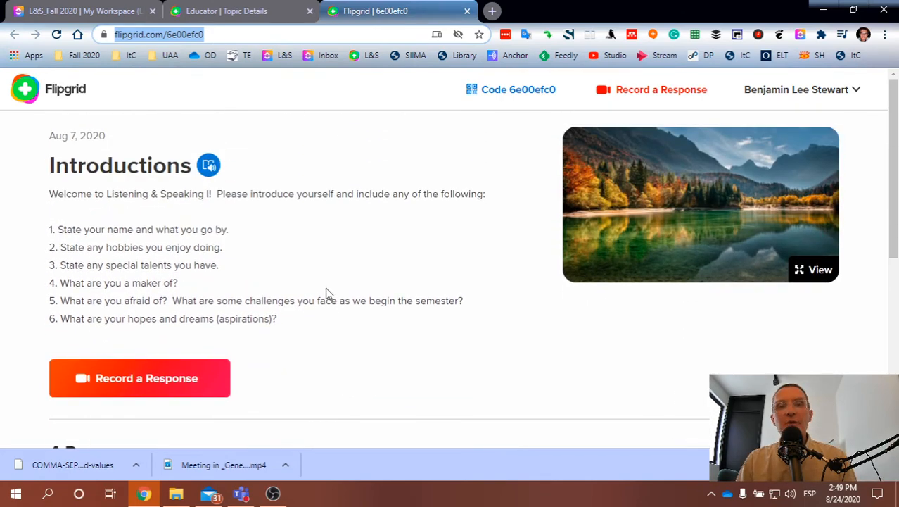
scroll(down, 3)
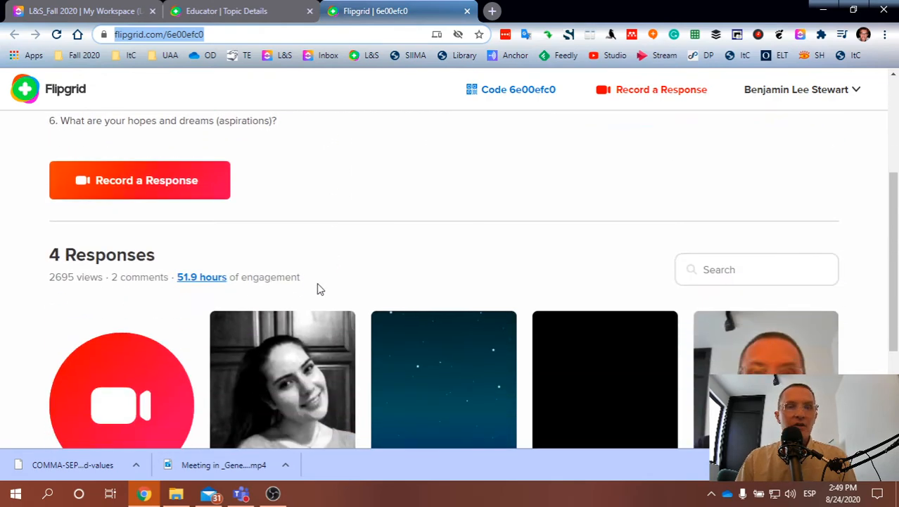
scroll(up, 3)
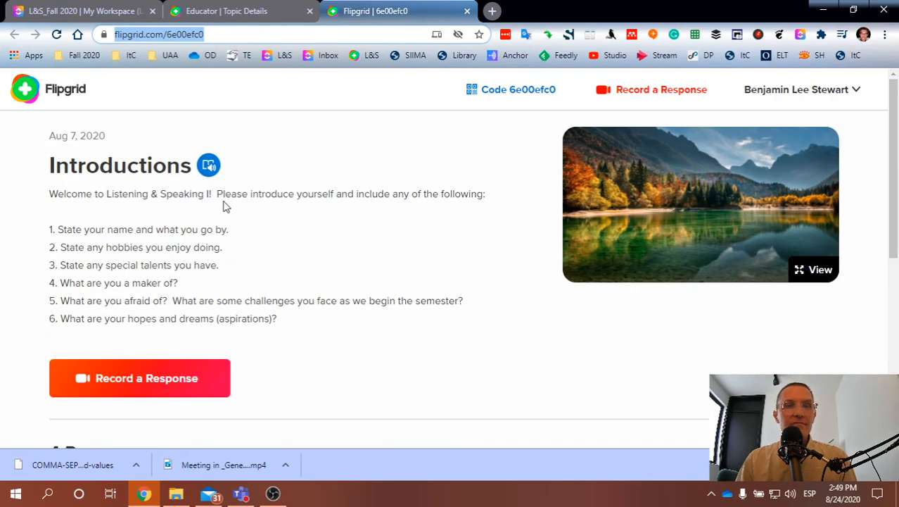
mouse_move(105, 268)
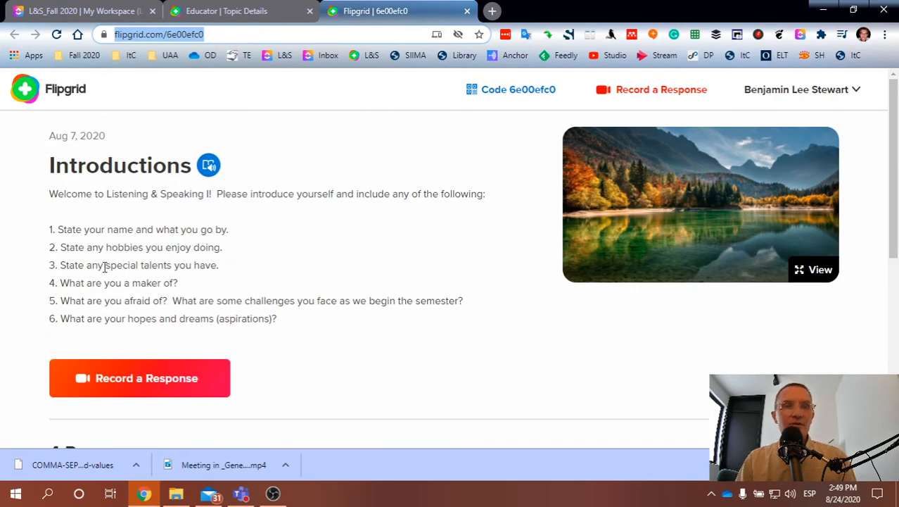
scroll(down, 3)
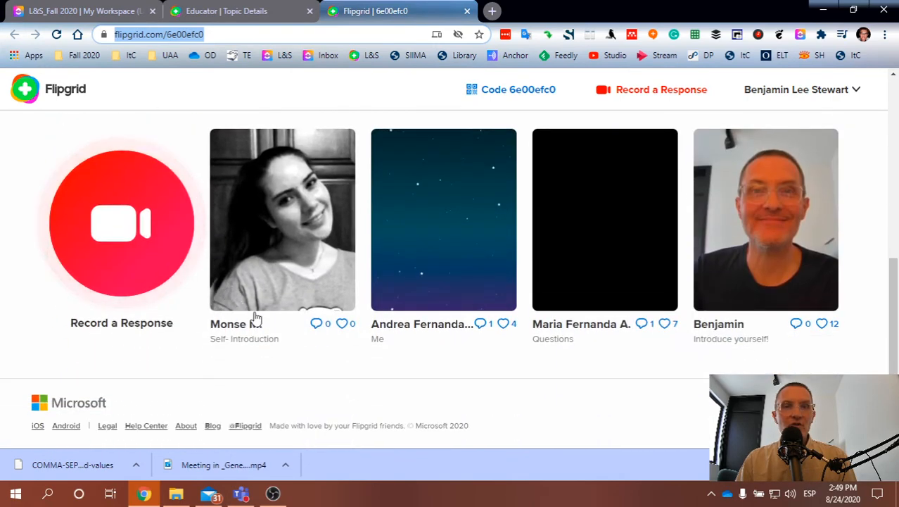
scroll(up, 3)
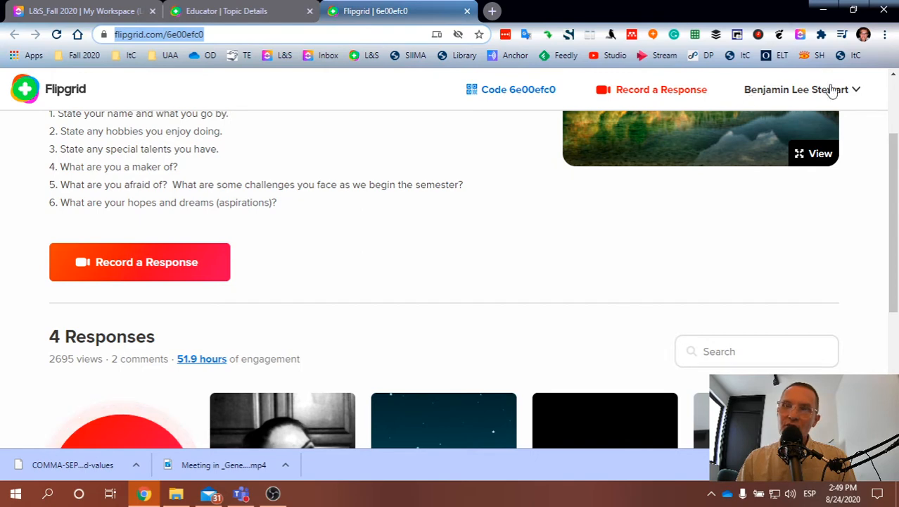
mouse_move(622, 267)
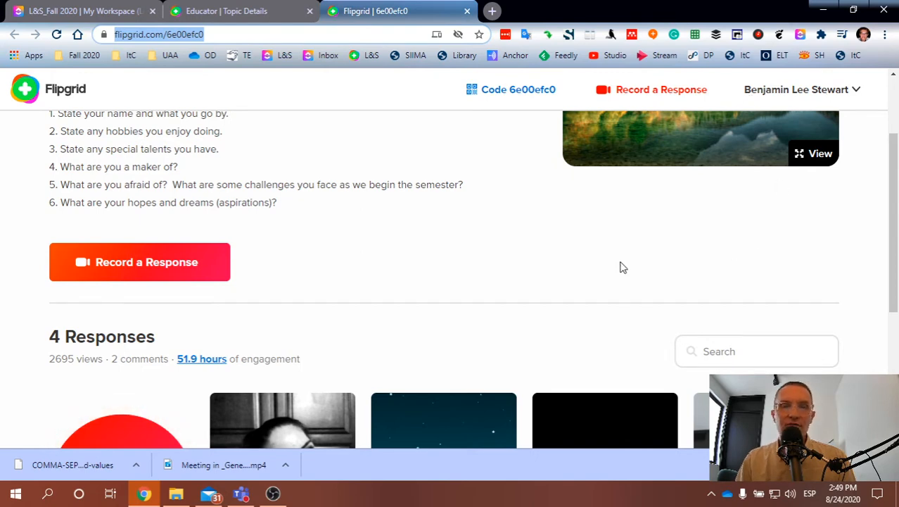
scroll(down, 3)
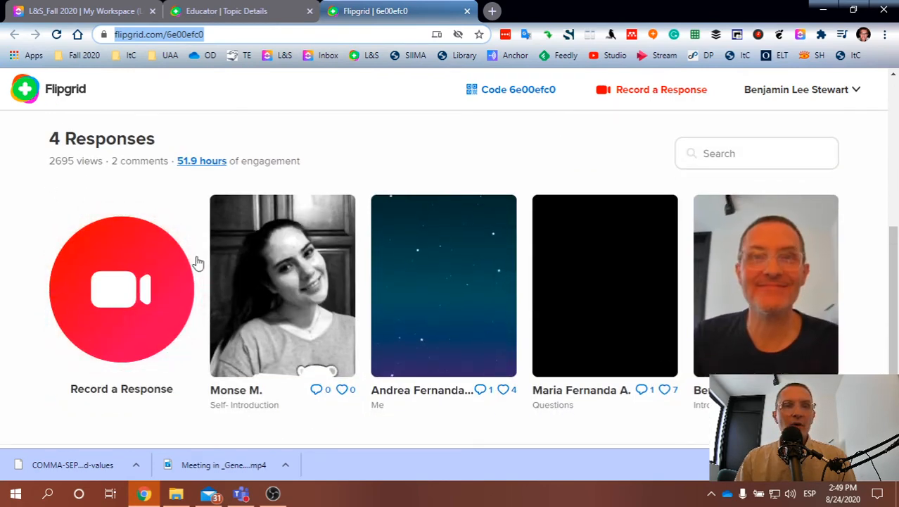
mouse_move(780, 326)
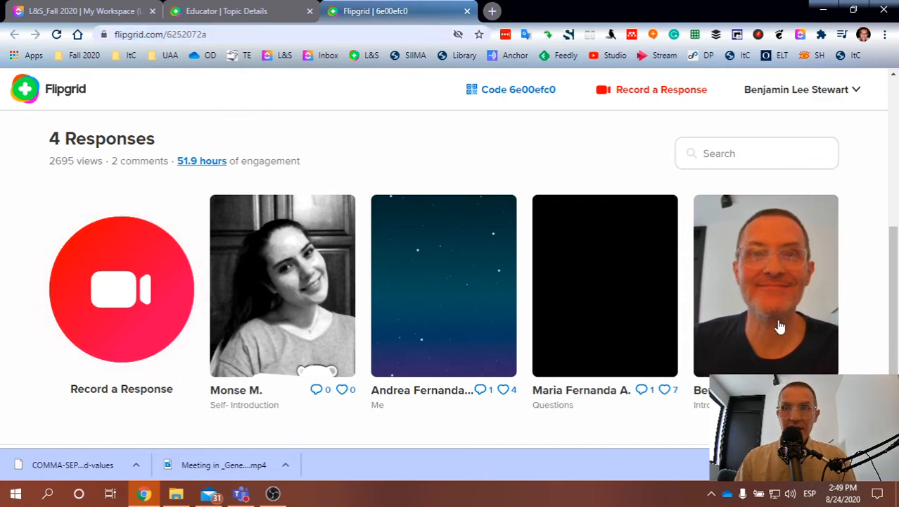
- Open the teacher's Introduce yourself video and scroll to Comments (0) with Add a Comment
click(766, 285)
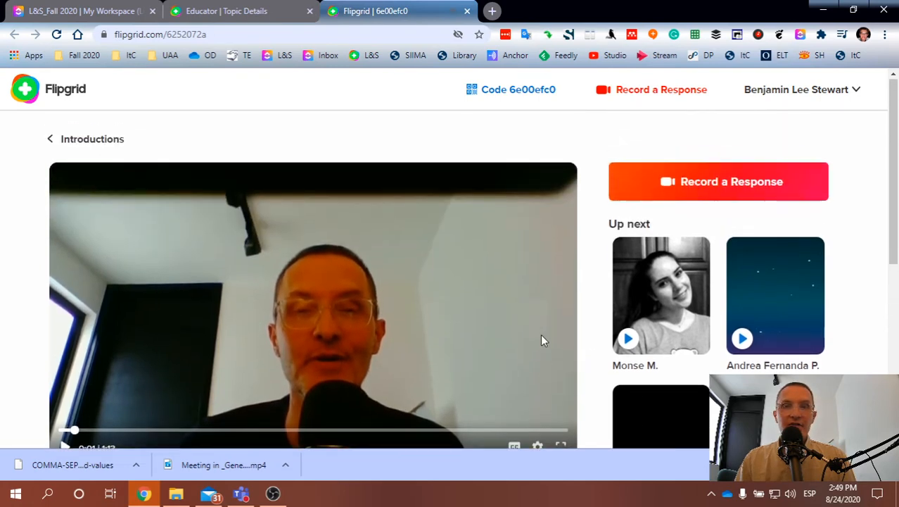
scroll(down, 3)
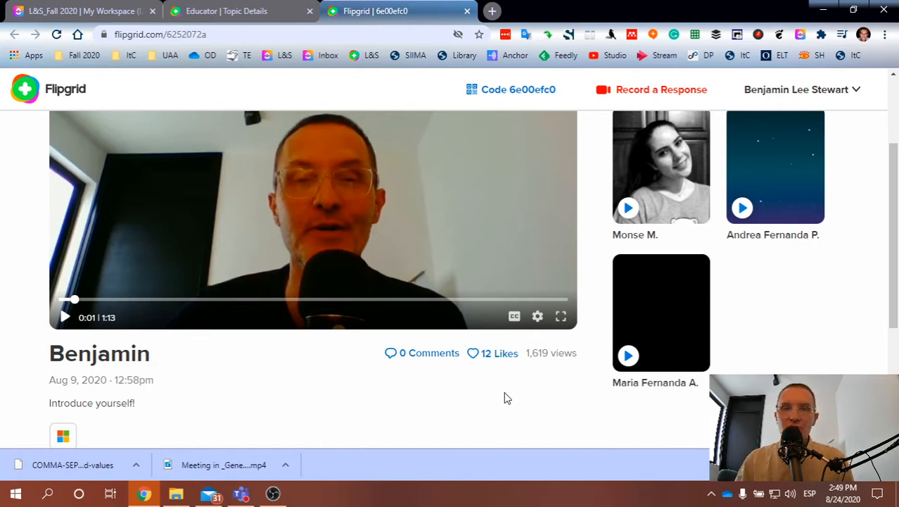
mouse_move(414, 357)
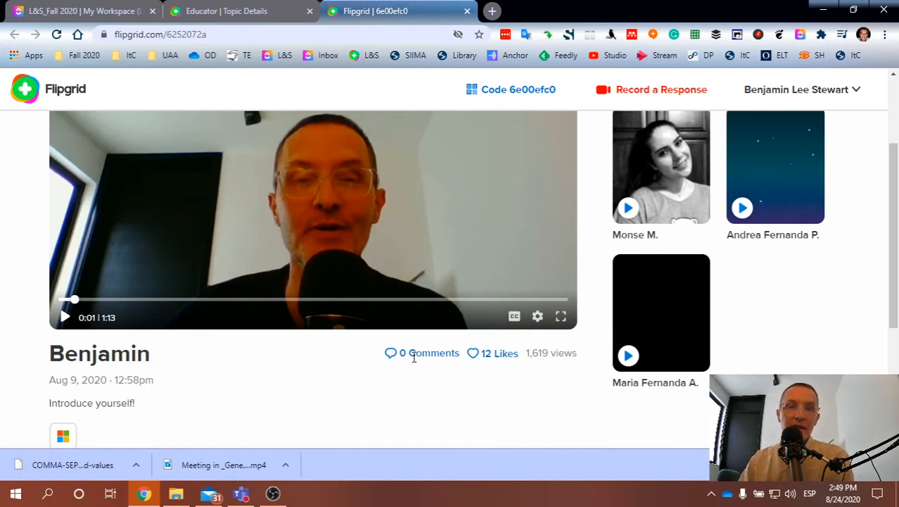
mouse_move(415, 271)
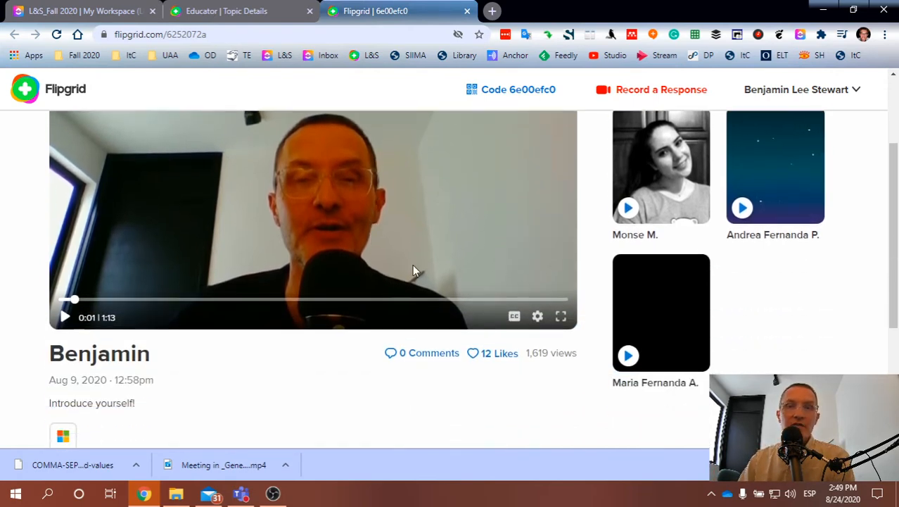
scroll(down, 3)
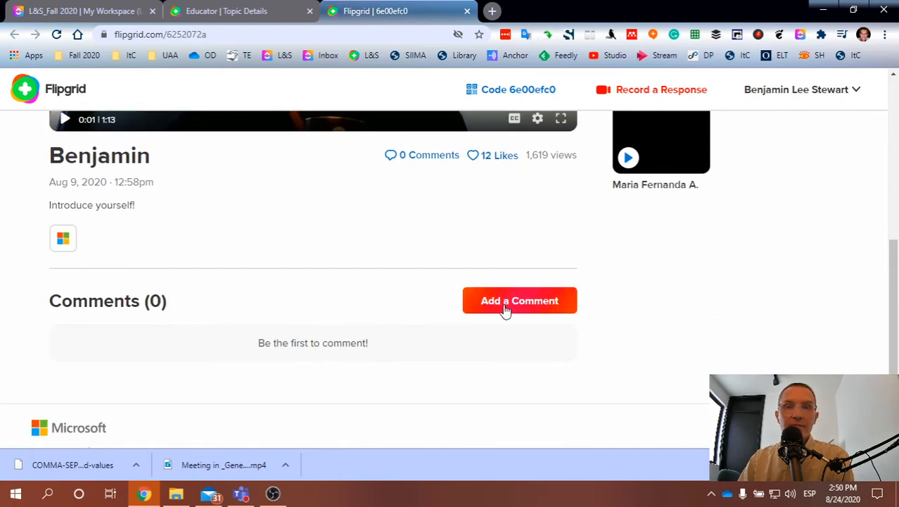
mouse_move(541, 295)
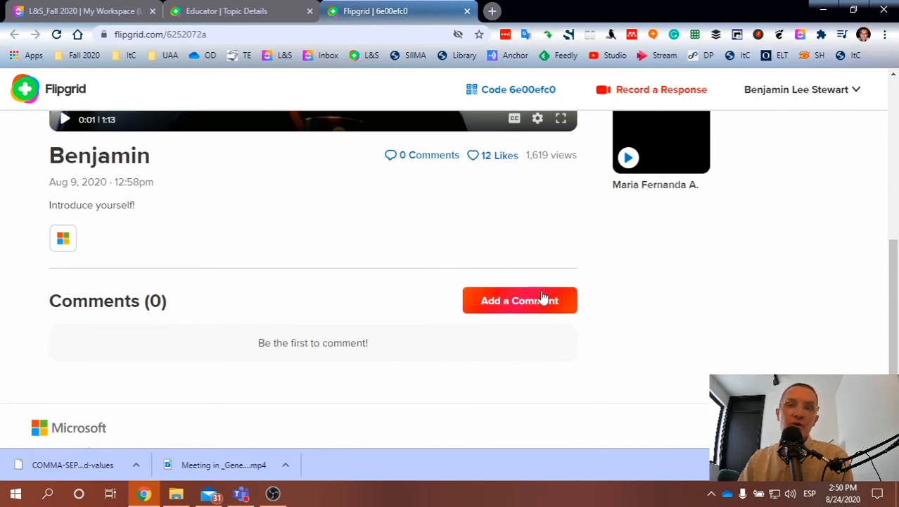
mouse_move(584, 314)
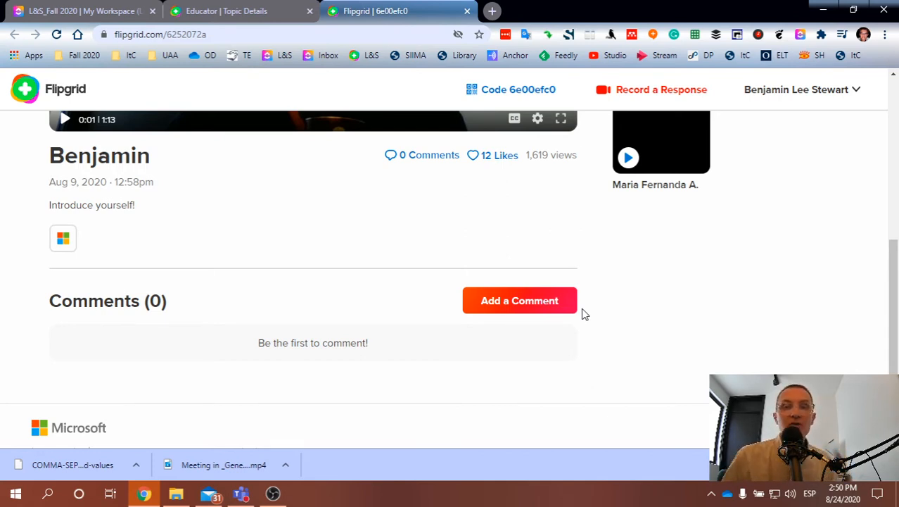
mouse_move(519, 300)
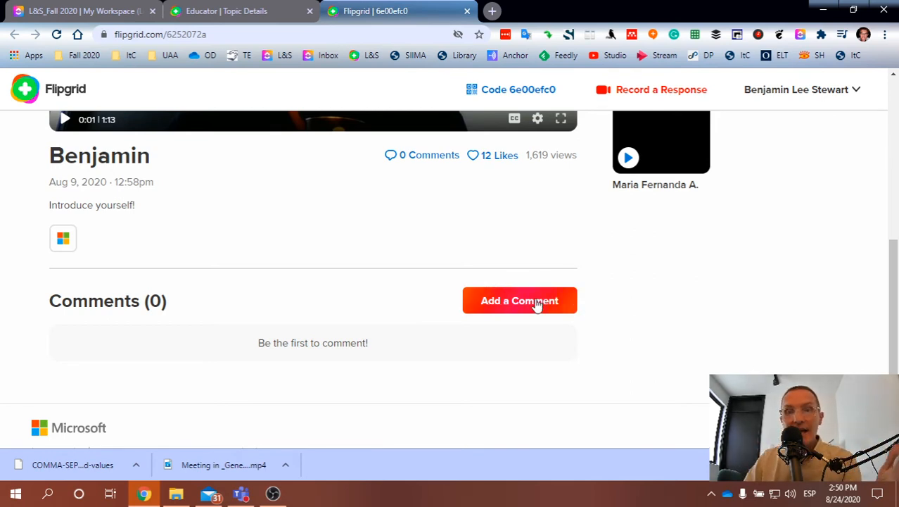
scroll(up, 3)
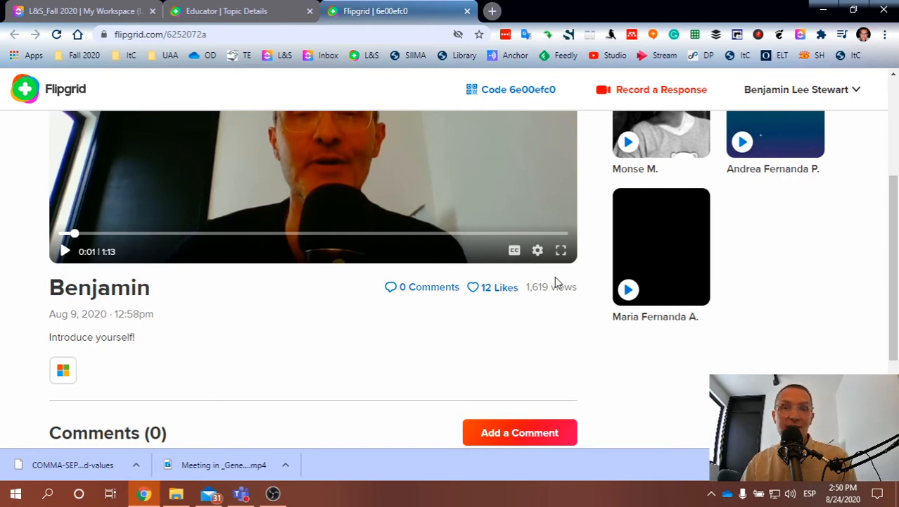
mouse_move(712, 332)
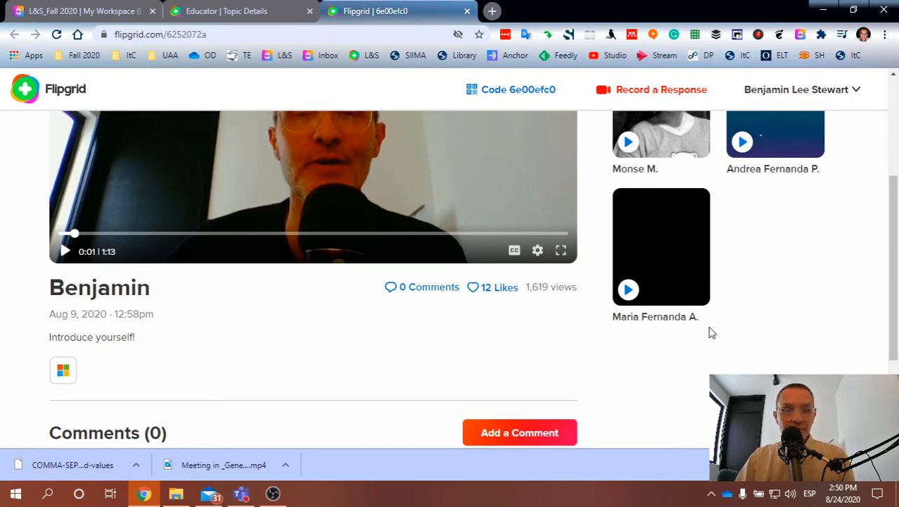
mouse_move(422, 315)
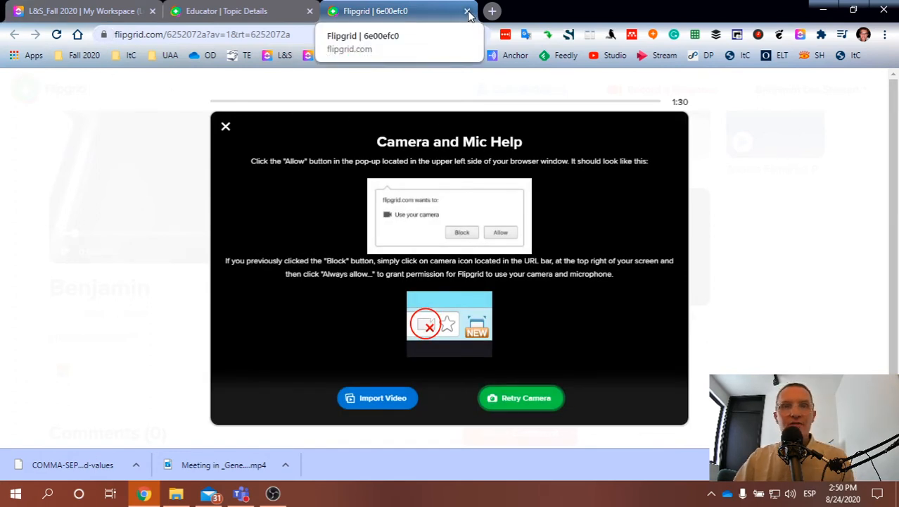
- Close the Flipgrid 6e00efc0 student tab to return to the Educator tab
click(466, 11)
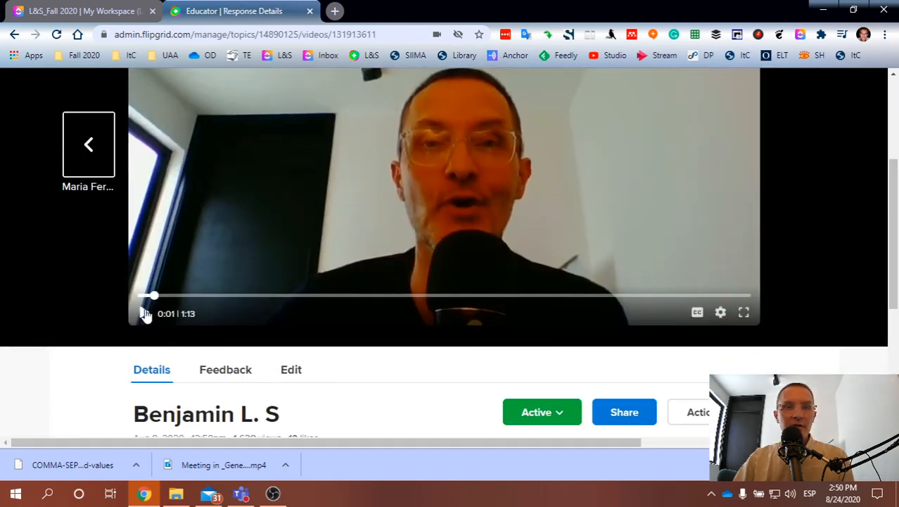
scroll(down, 3)
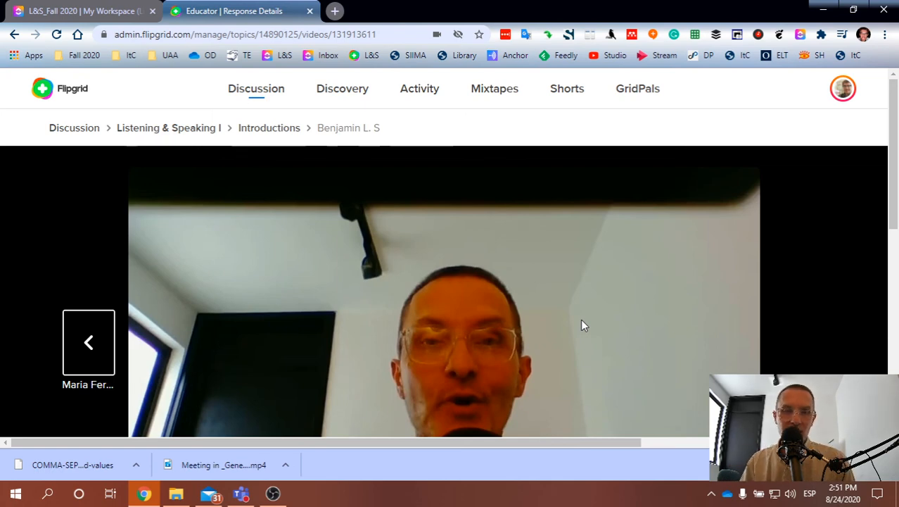
mouse_move(215, 83)
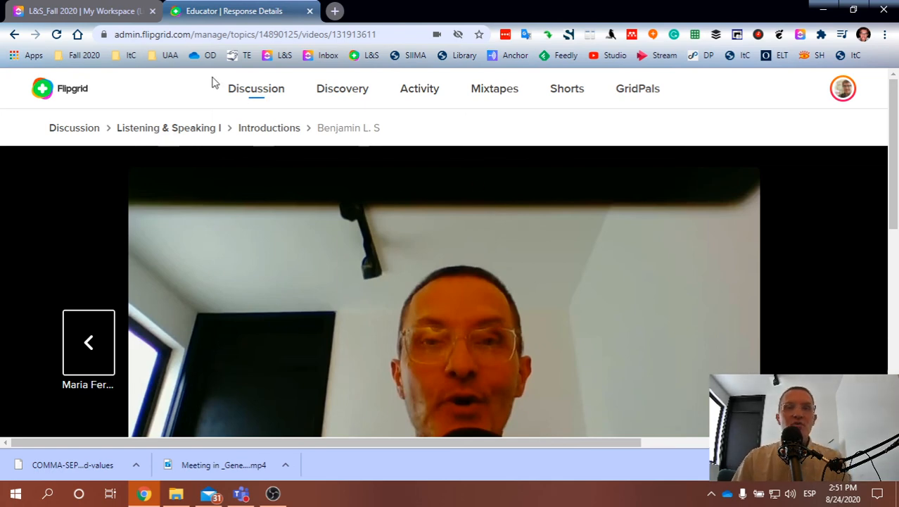
scroll(down, 3)
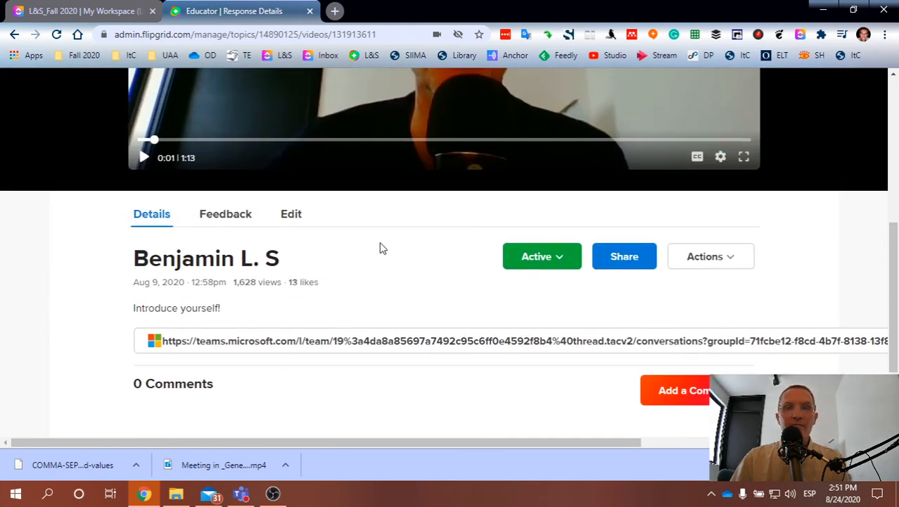
mouse_move(545, 310)
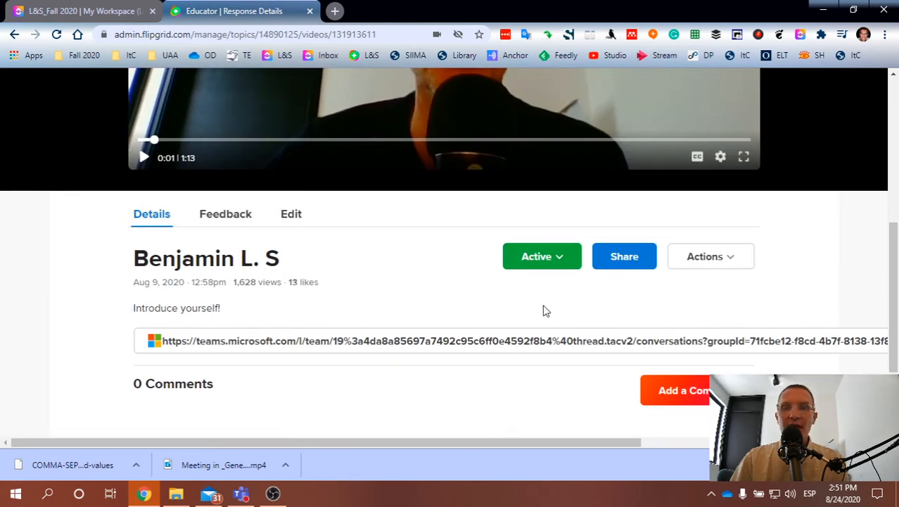
mouse_move(535, 353)
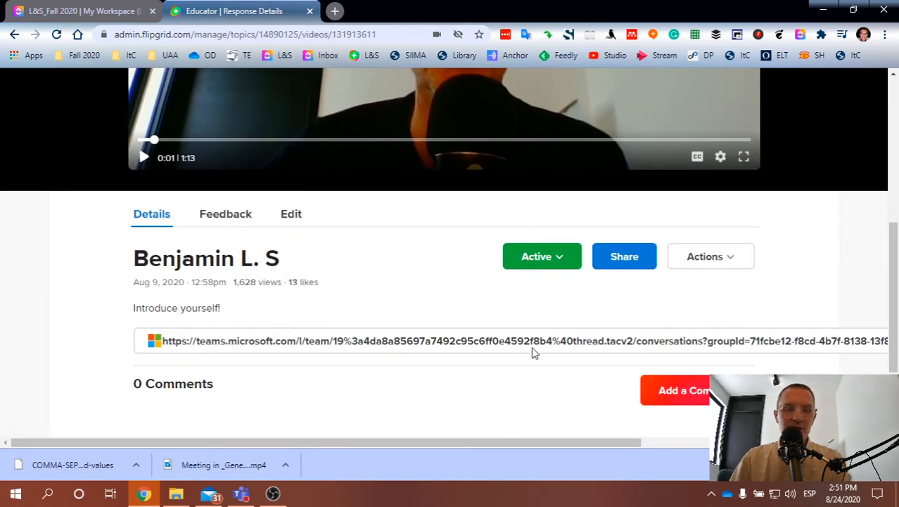
scroll(up, 3)
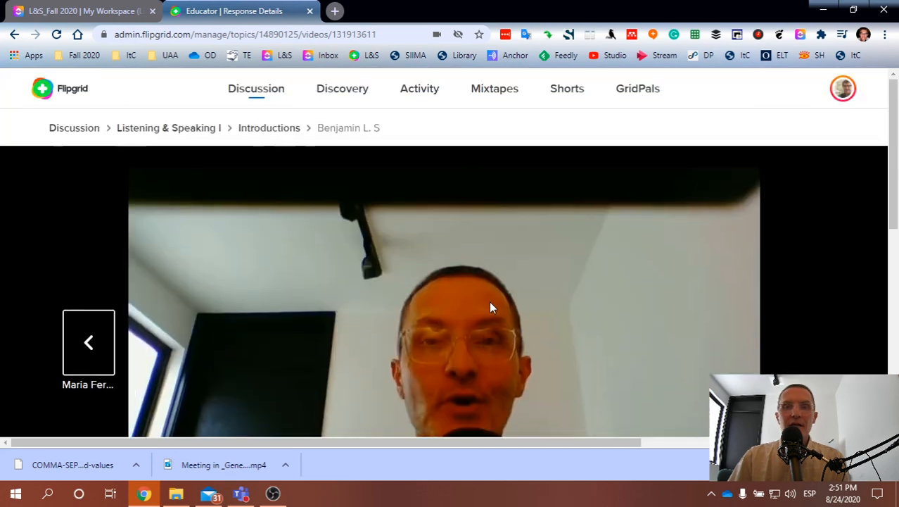